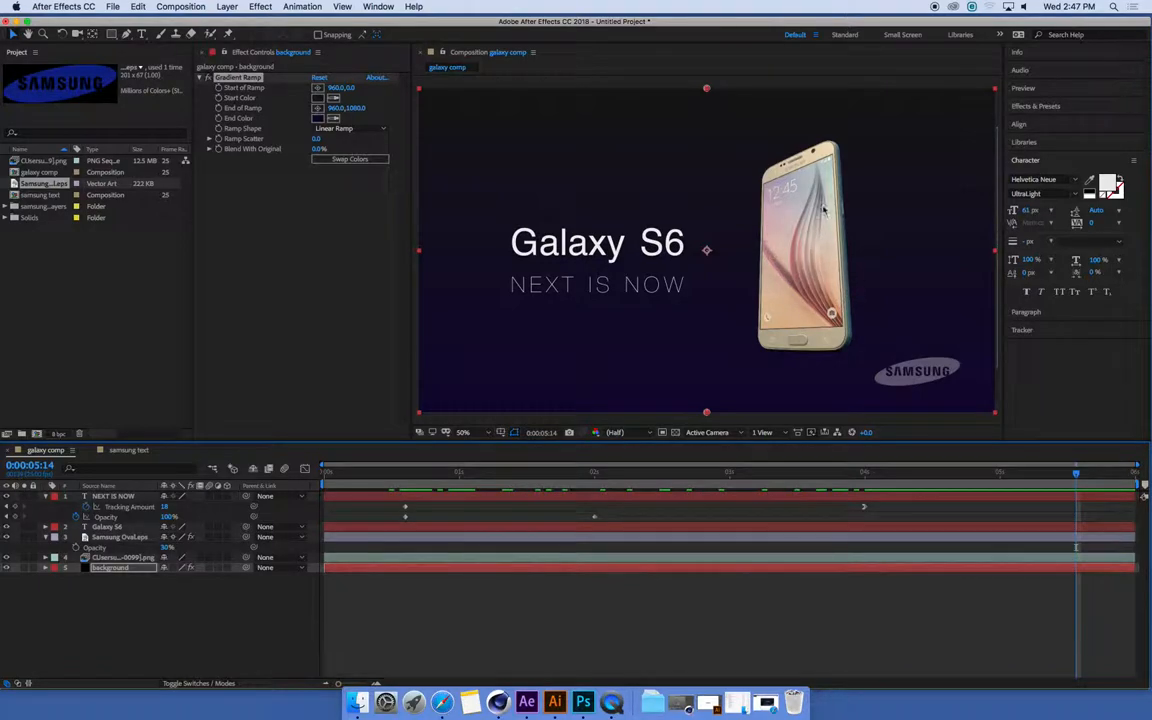
{"action": "mouse_move", "coordinate": [796, 252]}
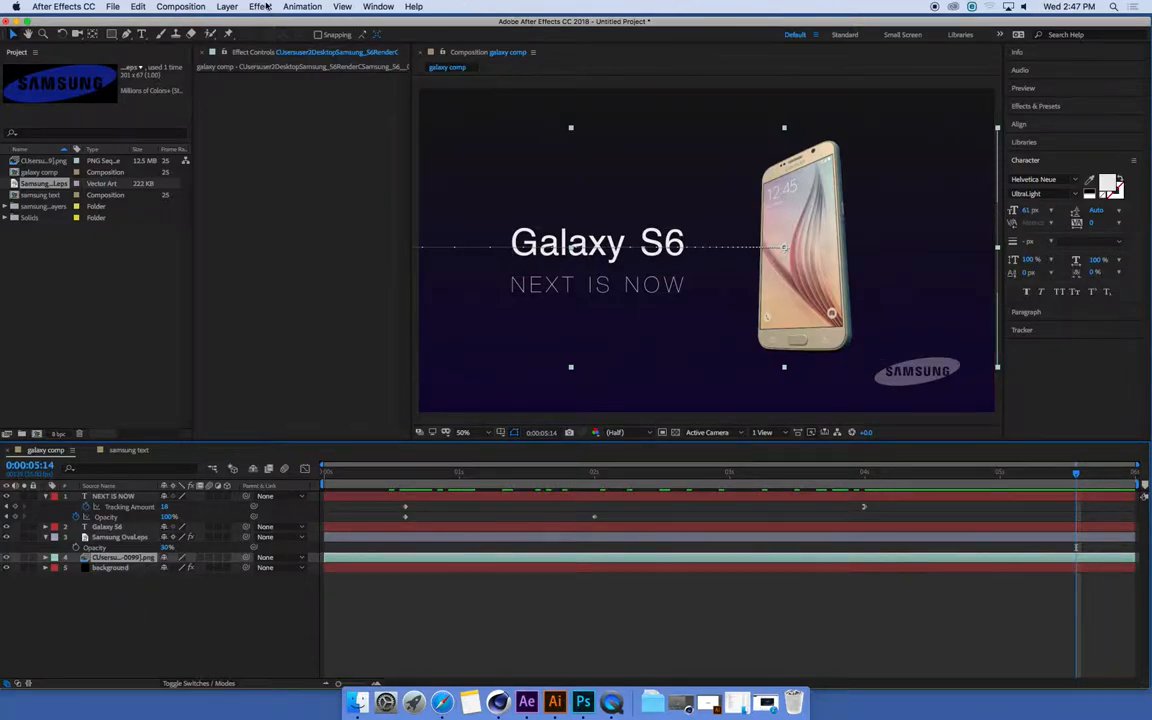
Apply the Curves color-correction effect to the selected Galaxy S6 phone layer.
{"action": "left_click", "coordinate": [260, 8]}
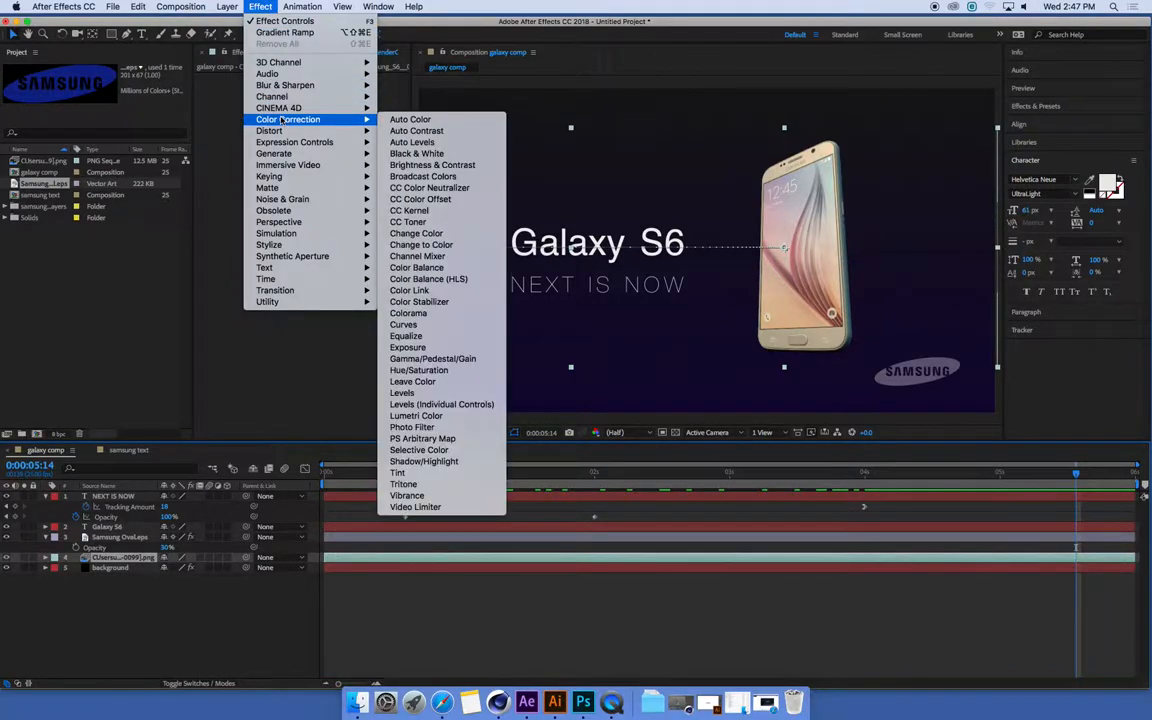
{"action": "mouse_move", "coordinate": [406, 336]}
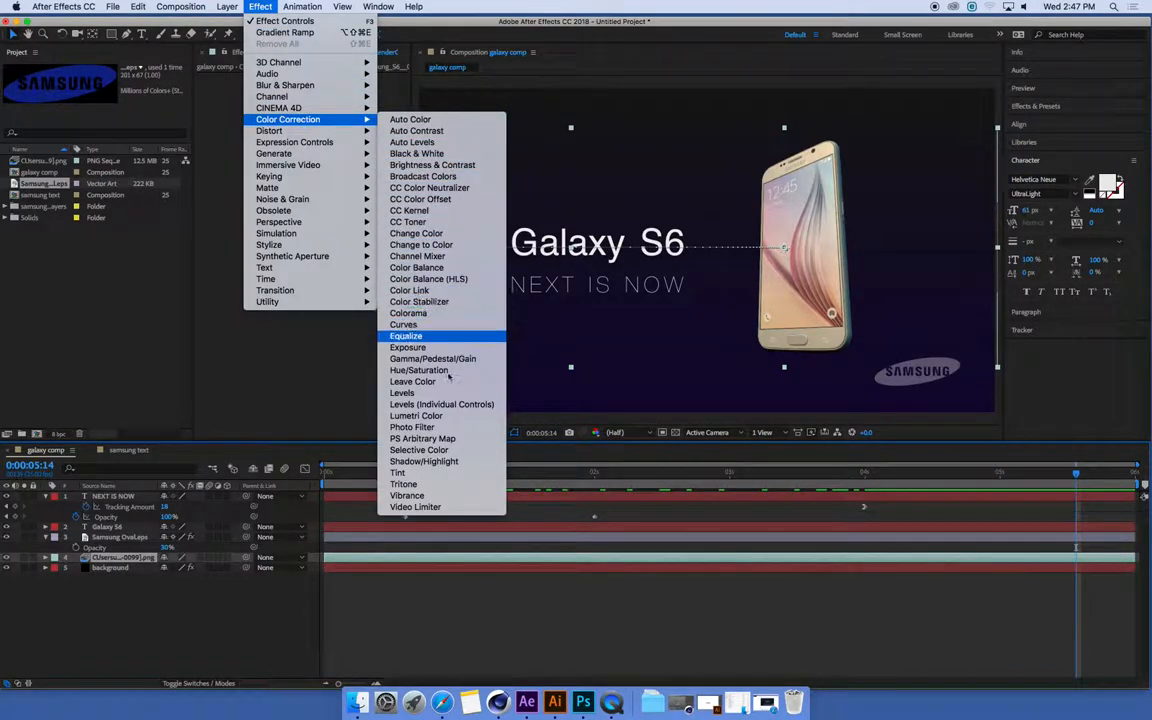
{"action": "mouse_move", "coordinate": [426, 324]}
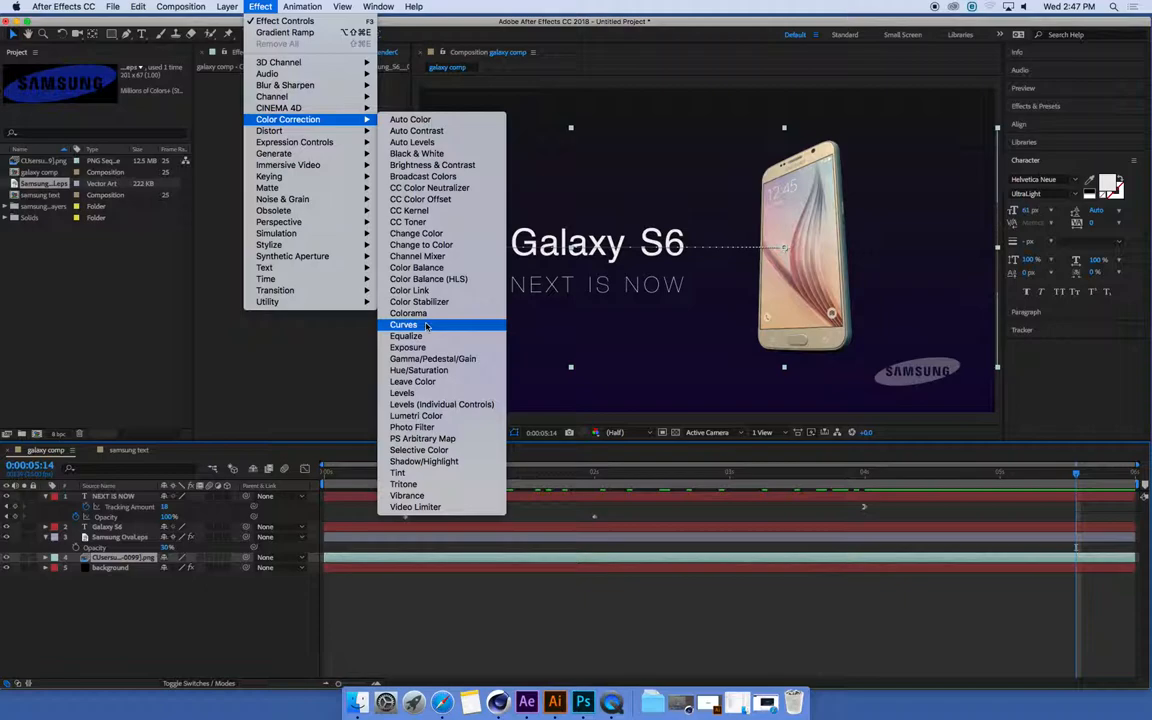
{"action": "left_click", "coordinate": [404, 324]}
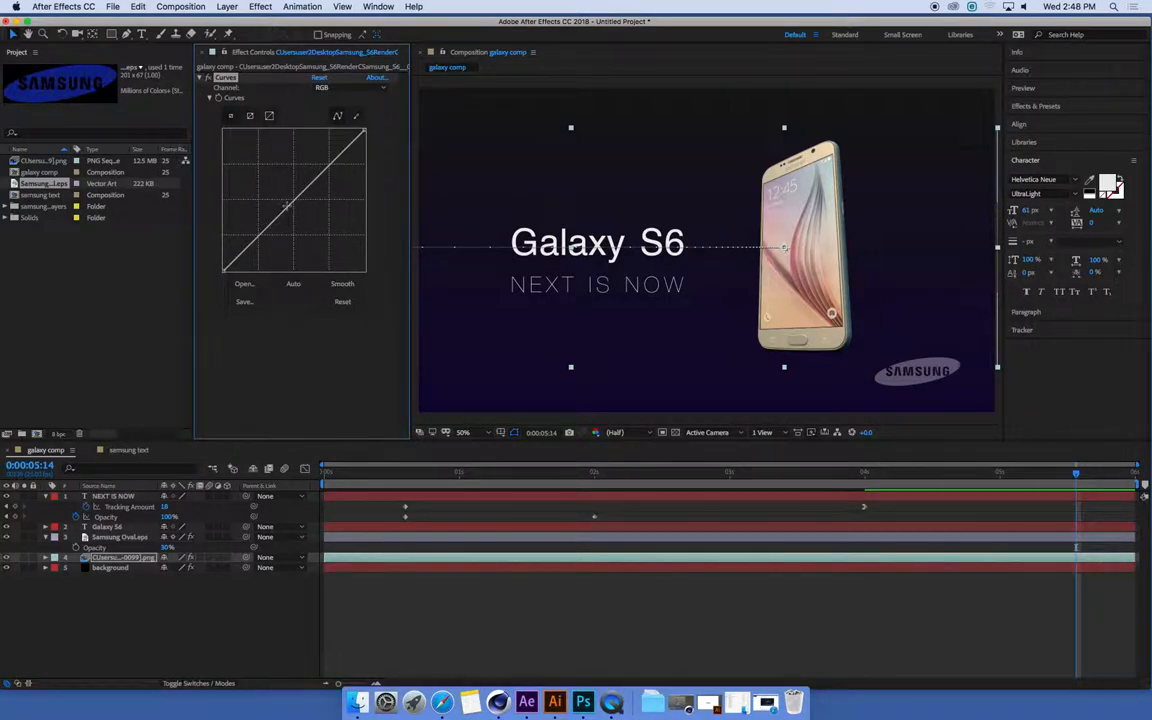
{"action": "mouse_move", "coordinate": [808, 168]}
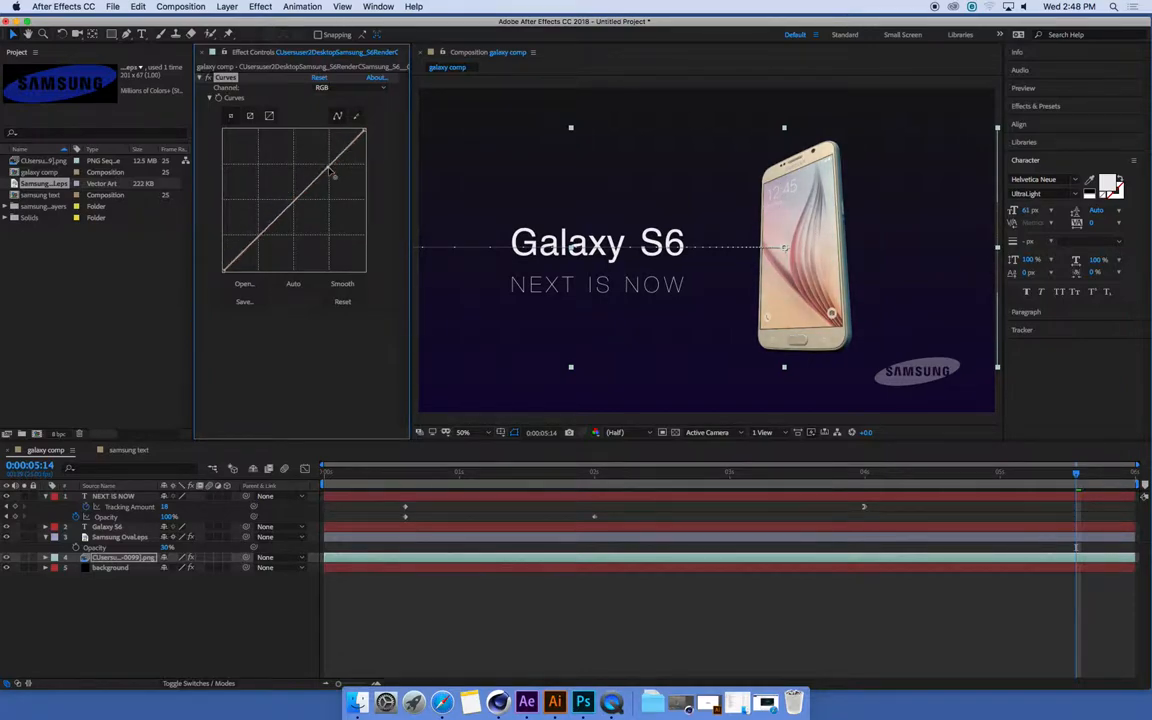
Raise the curve's highlights and pull its shadows down into a contrast-boosting S shape.
{"action": "left_click_drag", "start_coordinate": [336, 172], "coordinate": [320, 150]}
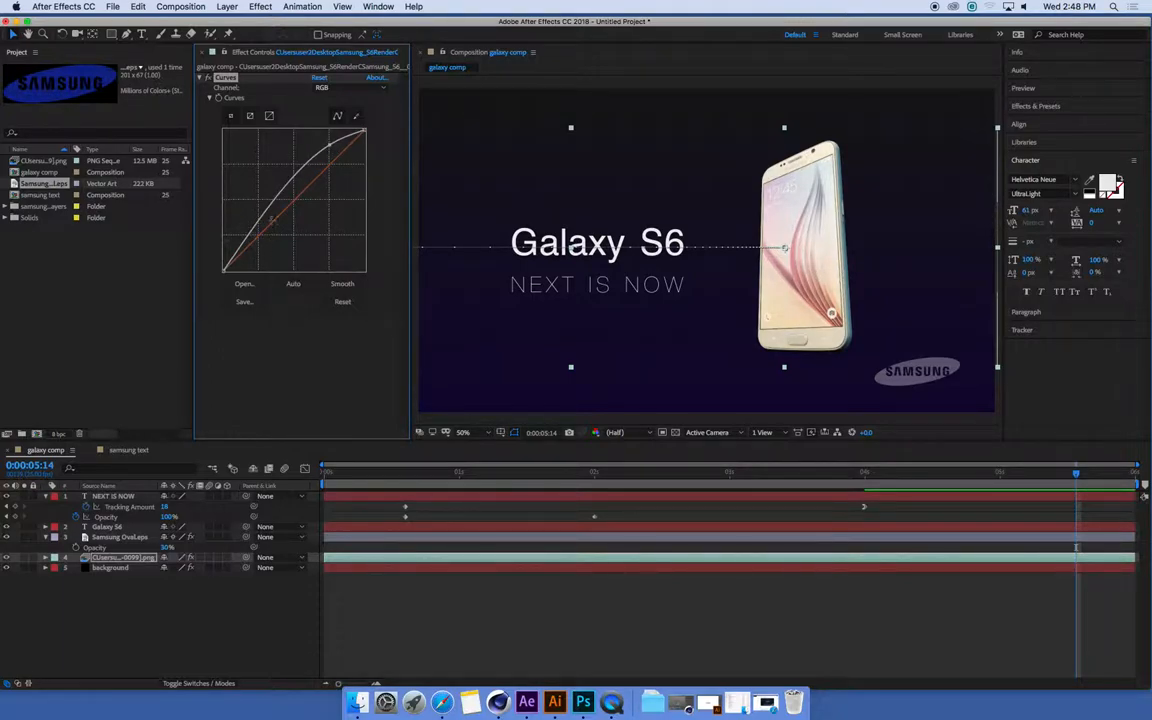
{"action": "left_click_drag", "start_coordinate": [270, 220], "coordinate": [264, 236]}
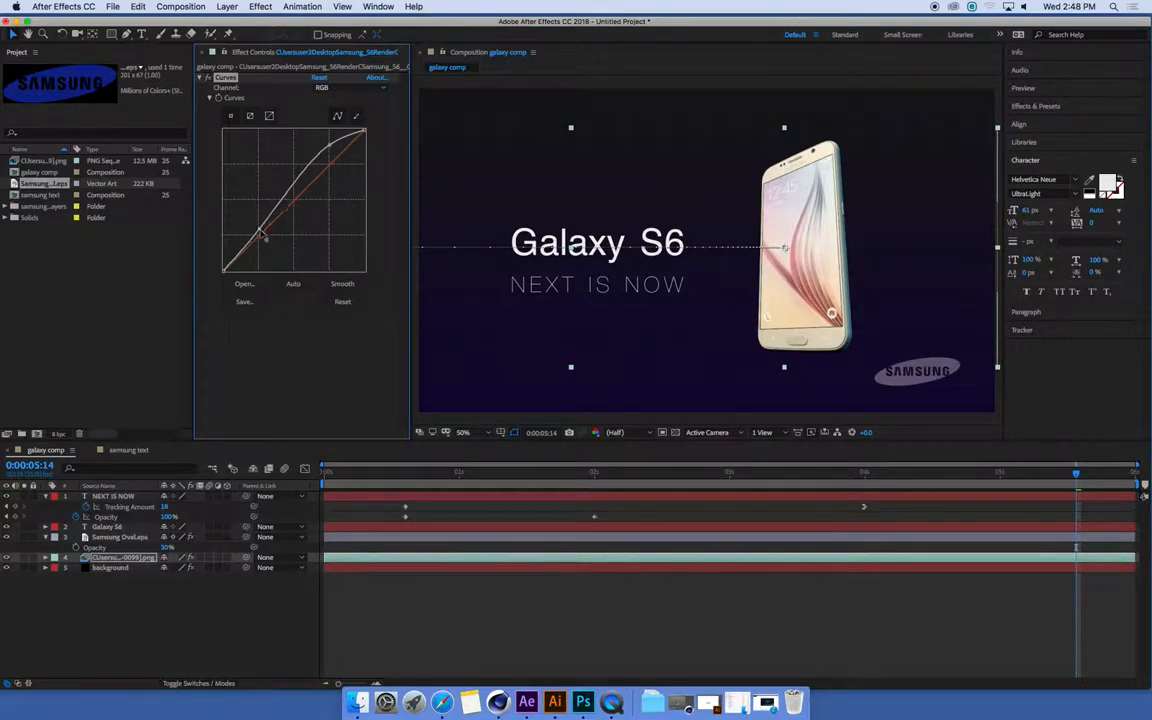
{"action": "left_click_drag", "start_coordinate": [264, 236], "coordinate": [276, 248]}
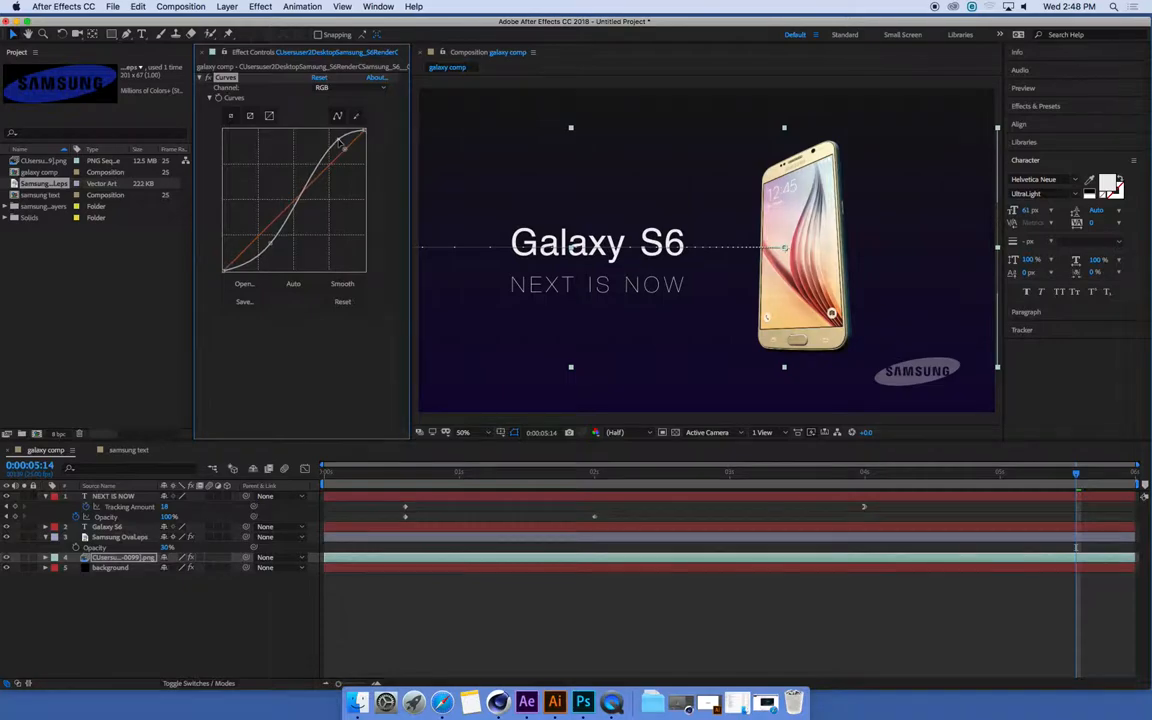
{"action": "left_click_drag", "start_coordinate": [340, 144], "coordinate": [290, 224]}
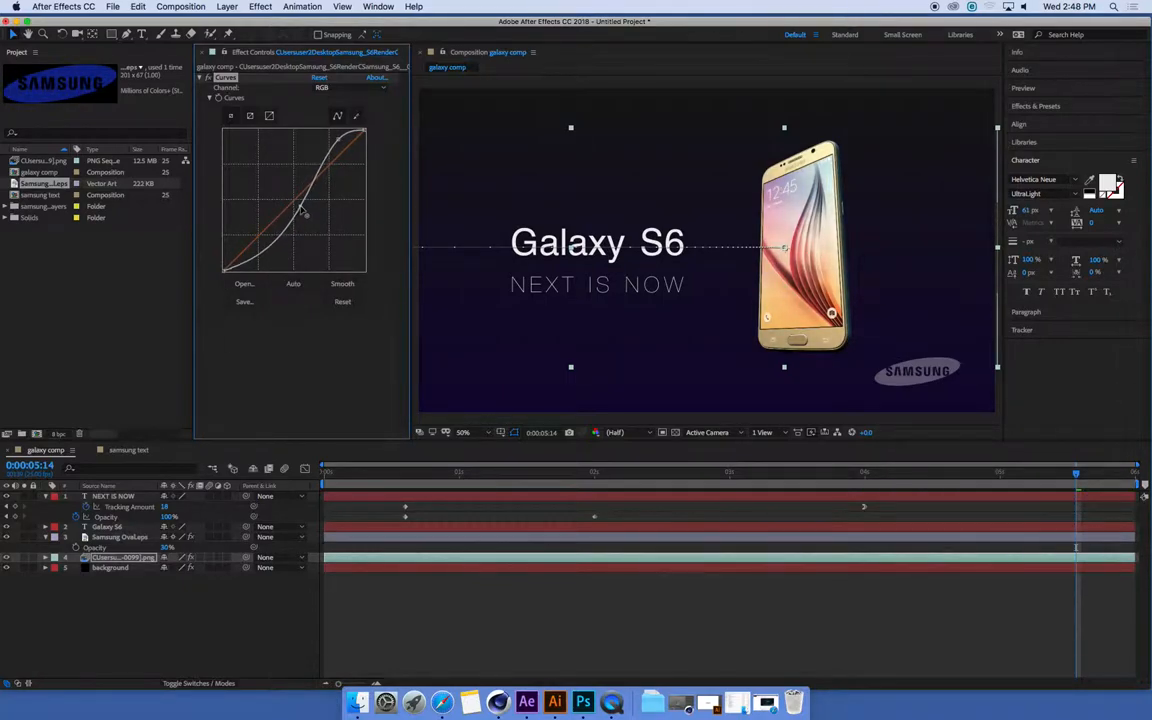
{"action": "left_click", "coordinate": [342, 300]}
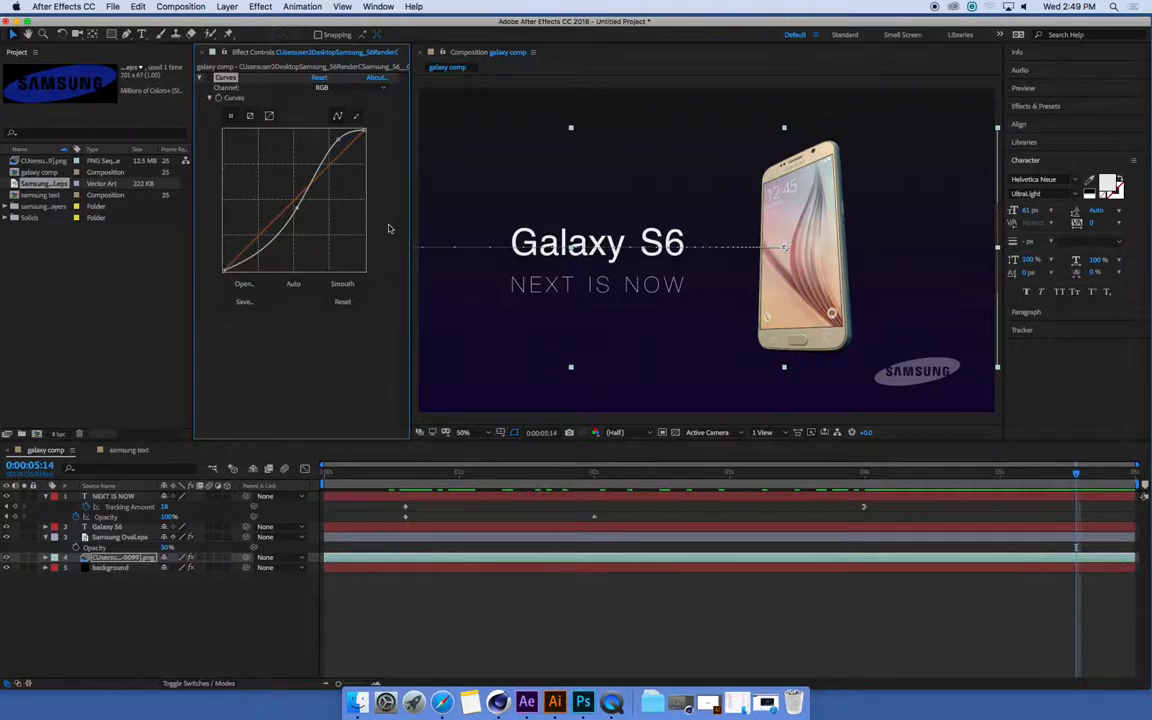
{"action": "mouse_move", "coordinate": [356, 230]}
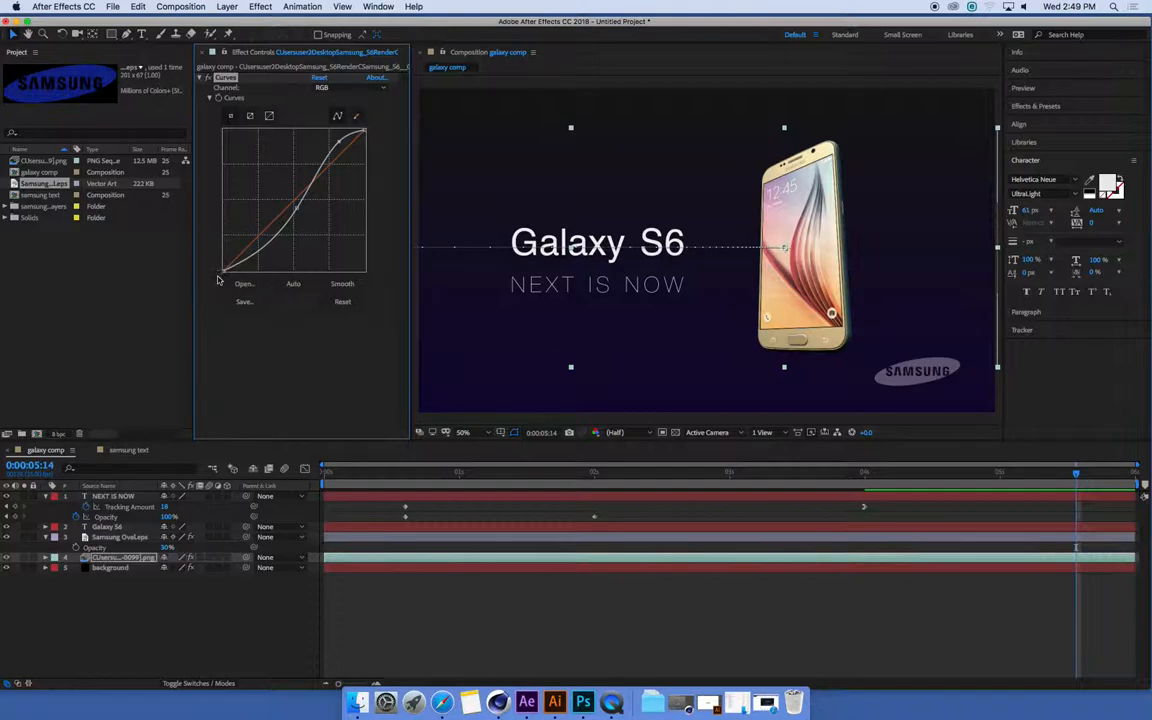
{"action": "mouse_move", "coordinate": [244, 284]}
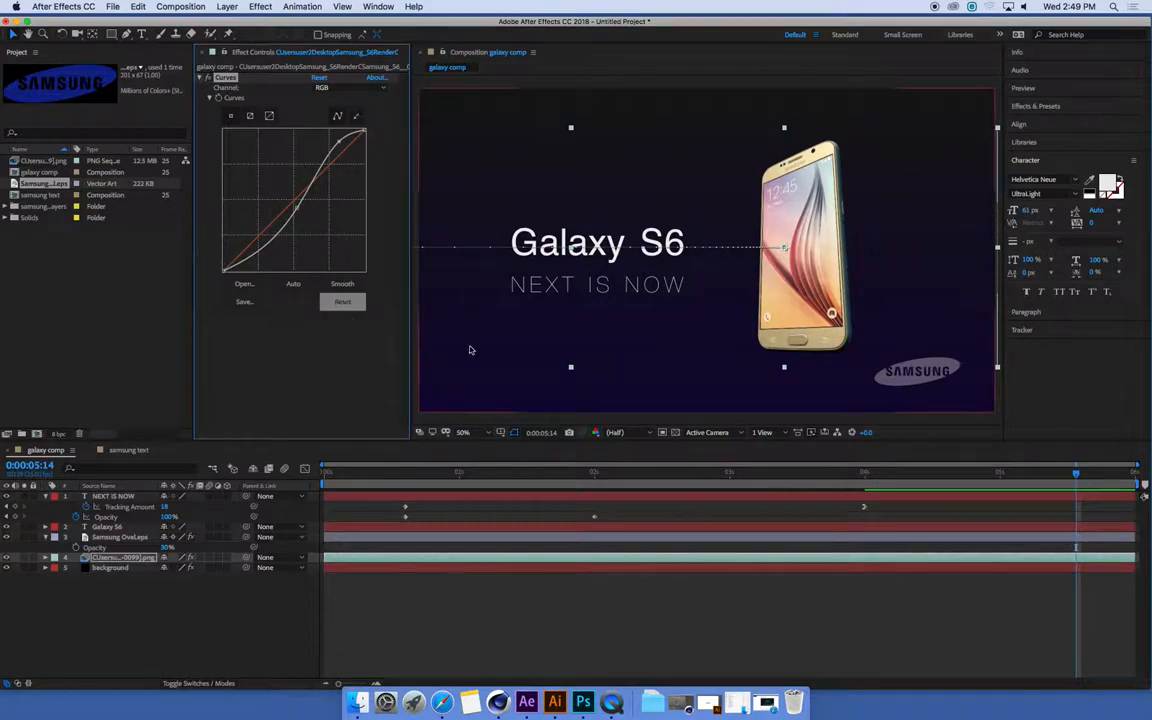
{"action": "mouse_move", "coordinate": [600, 352]}
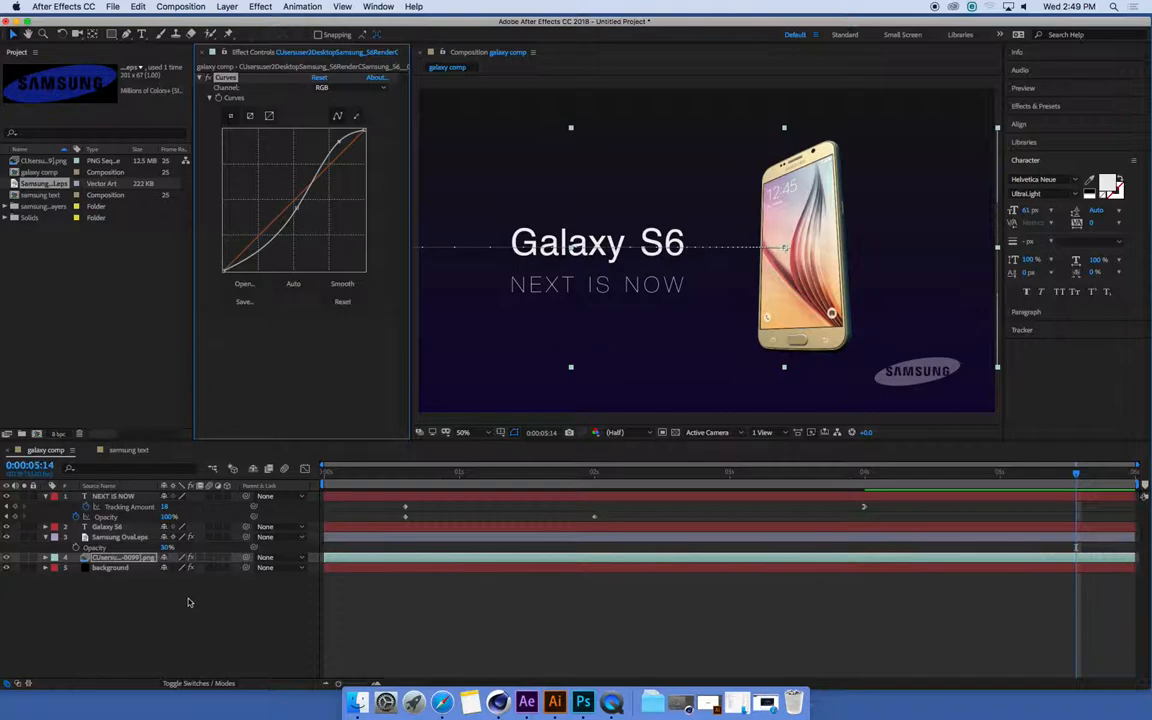
{"action": "left_click", "coordinate": [262, 8]}
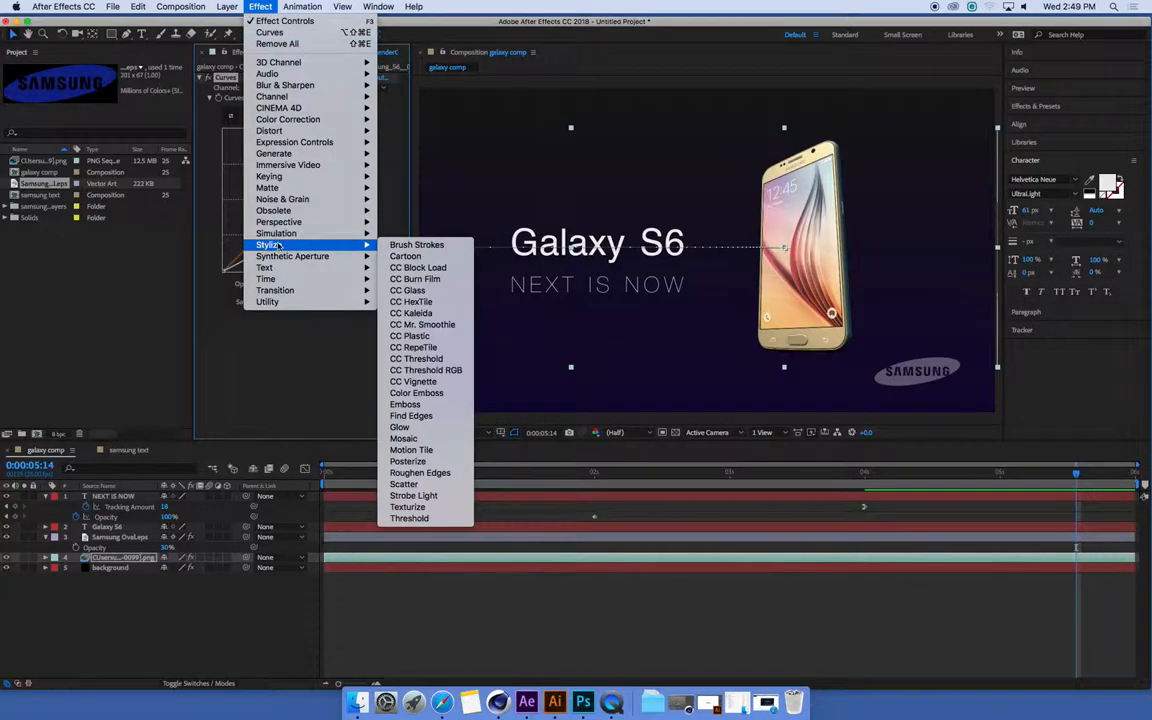
Apply the Stylize > Glow effect to the phone layer above its Curves adjustment.
{"action": "left_click", "coordinate": [400, 426]}
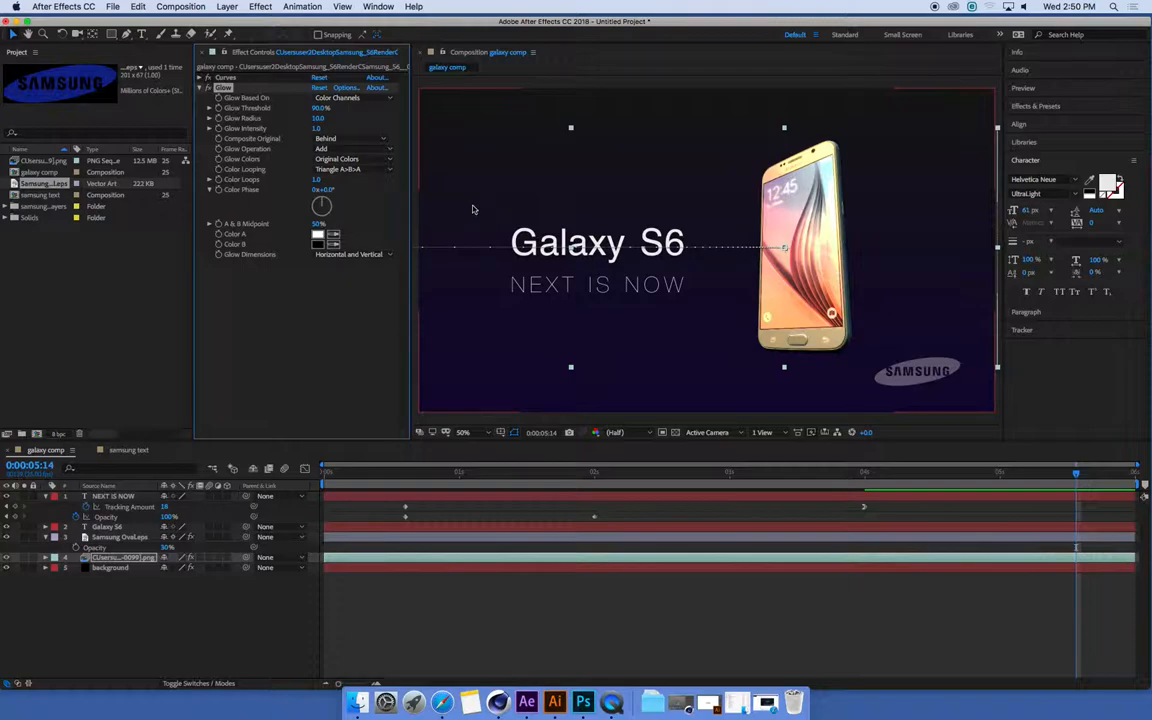
{"action": "mouse_move", "coordinate": [874, 220]}
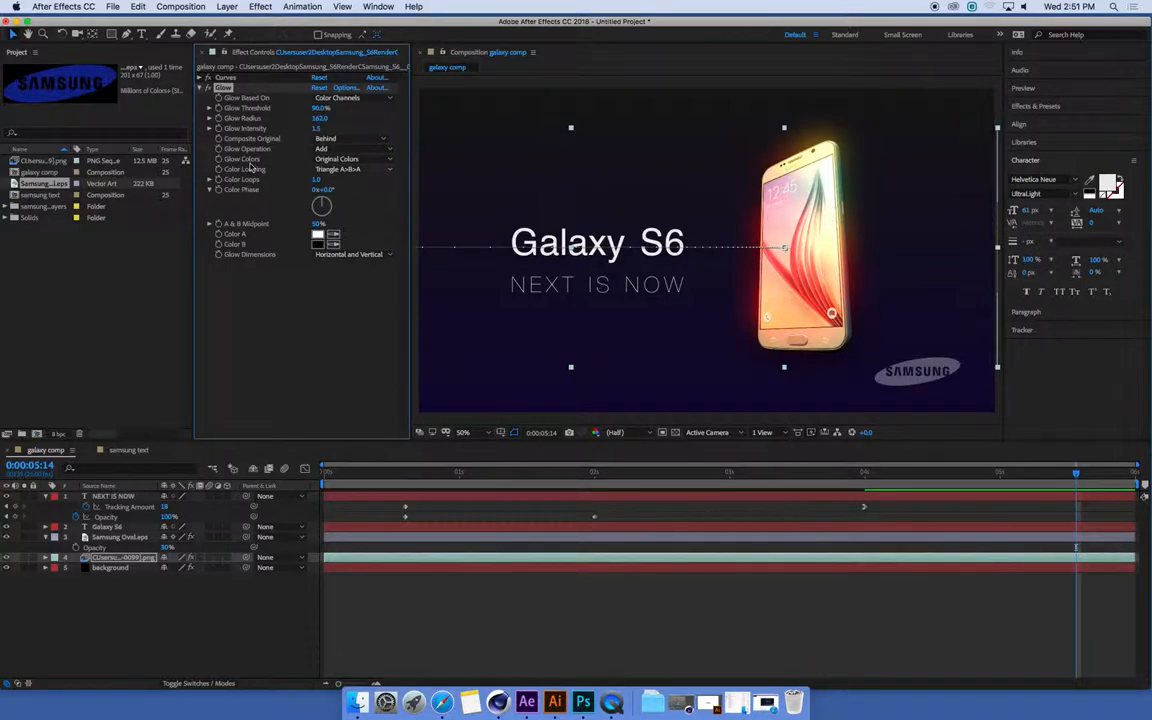
Change Glow's Composite Original setting from Behind to On Top.
{"action": "left_click", "coordinate": [352, 138]}
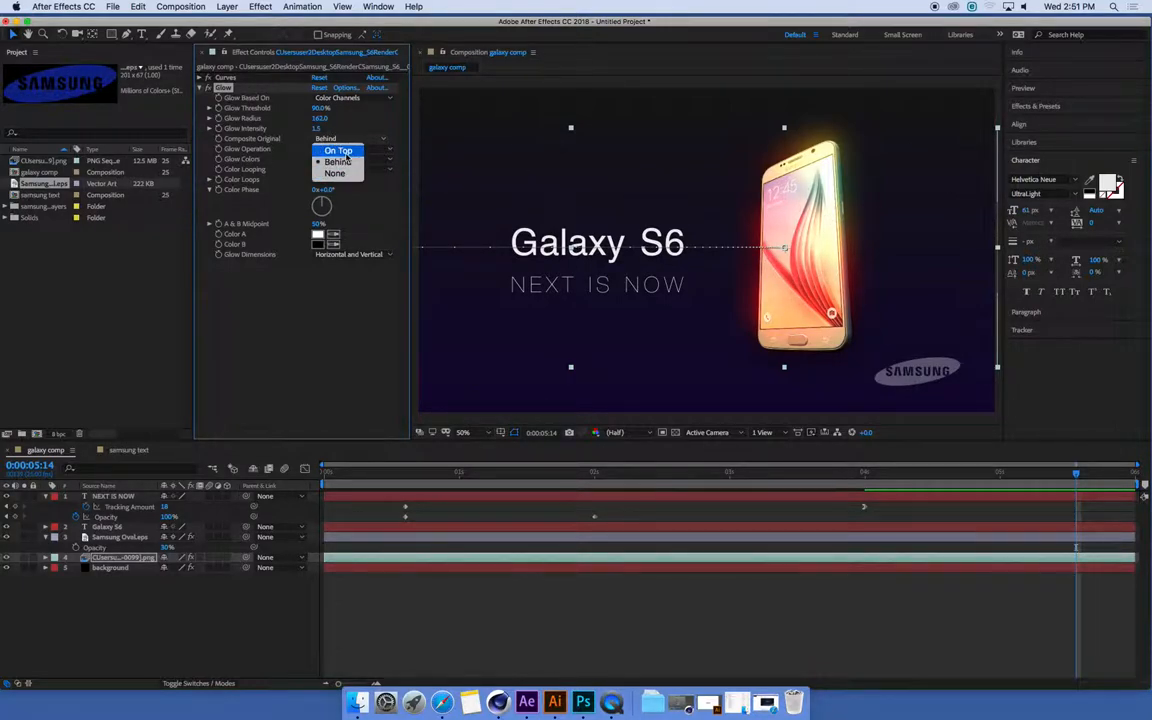
{"action": "left_click", "coordinate": [338, 150]}
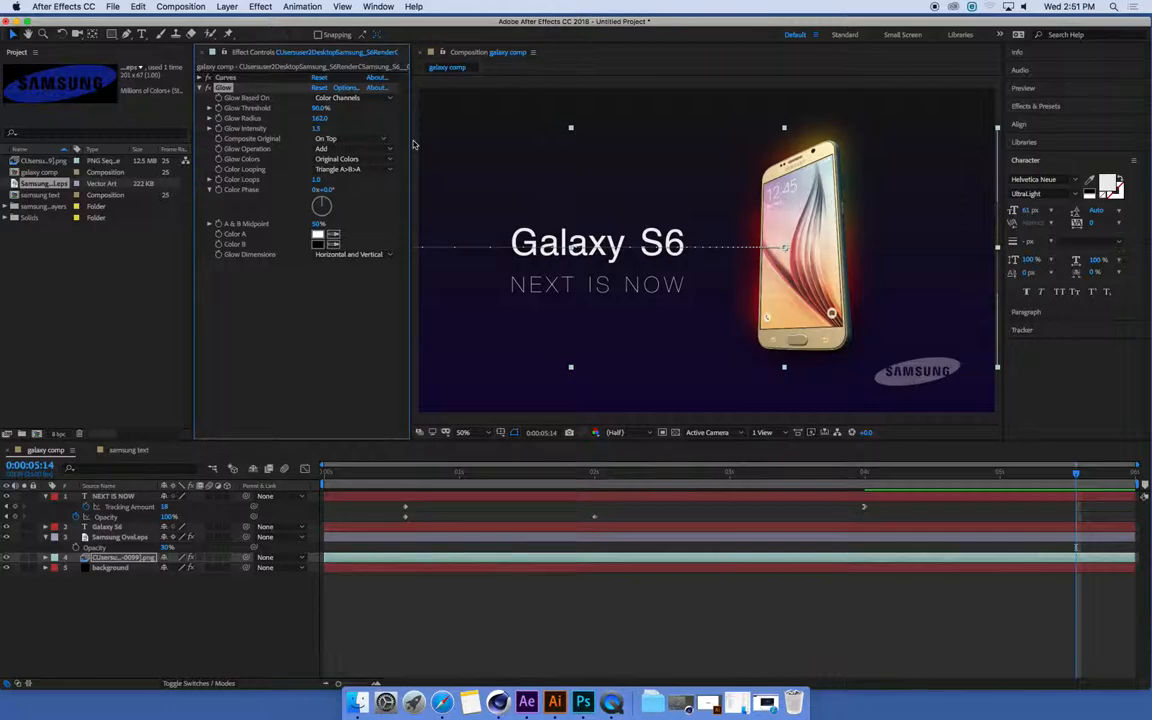
{"action": "mouse_move", "coordinate": [764, 294]}
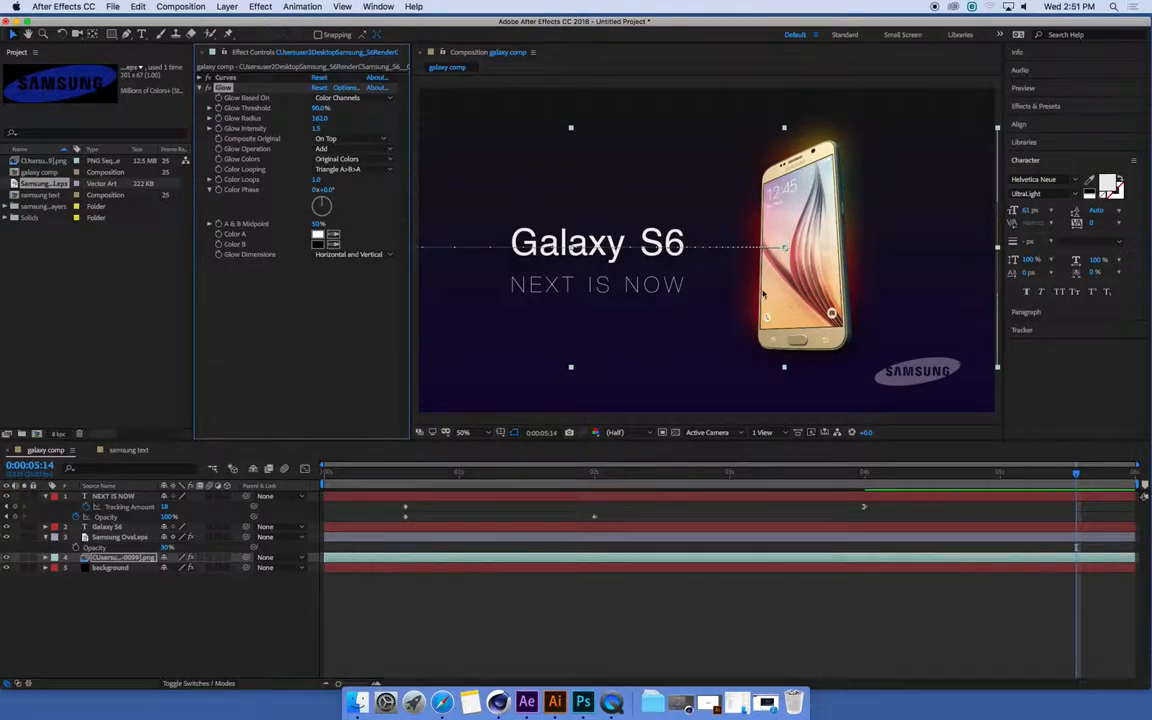